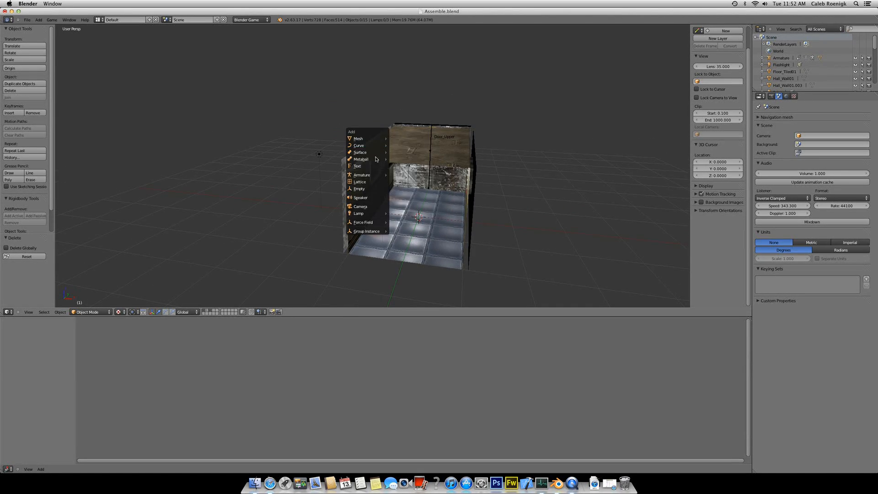
Step: Add an Empty to the scene and display it as a single arrow
left_click(359, 188)
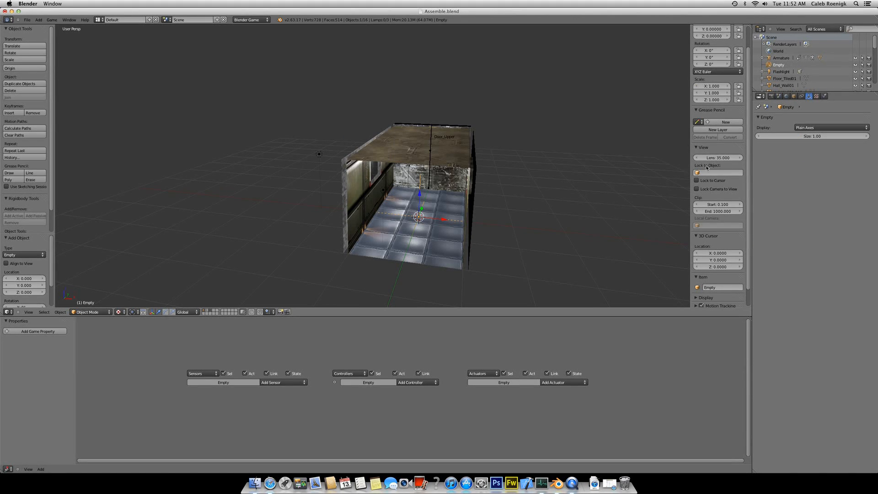
left_click(830, 127)
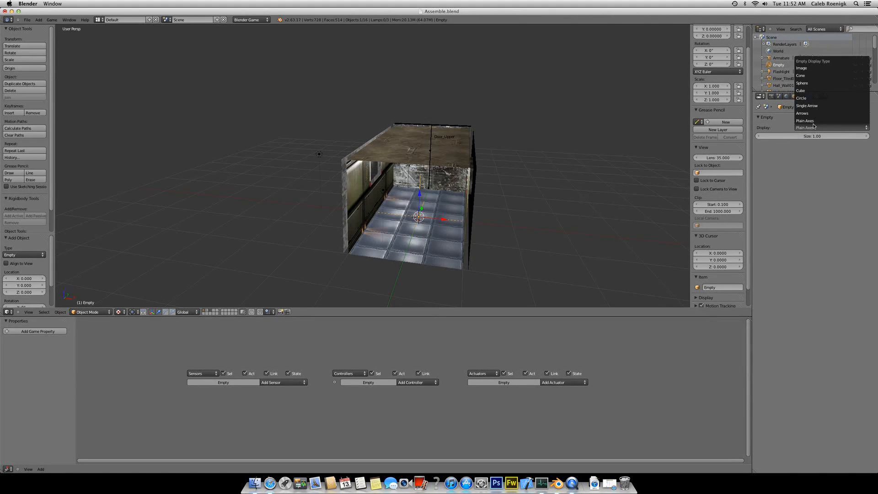
left_click(807, 107)
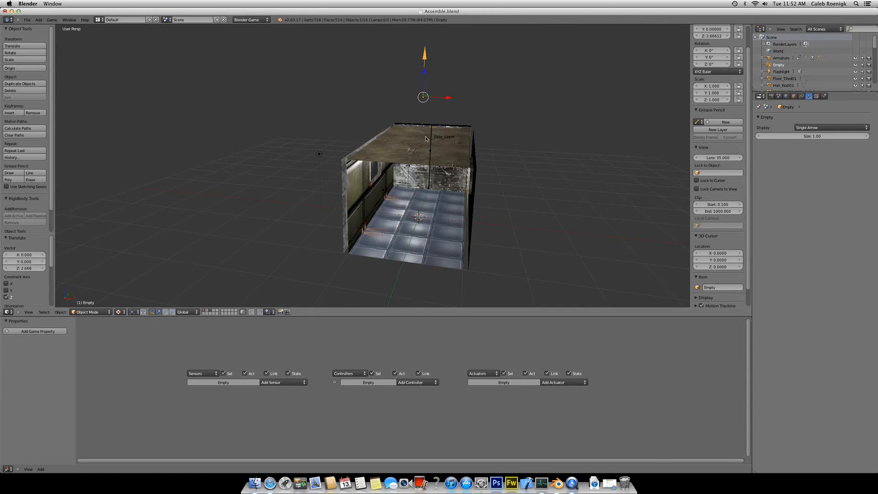
mouse_move(292, 371)
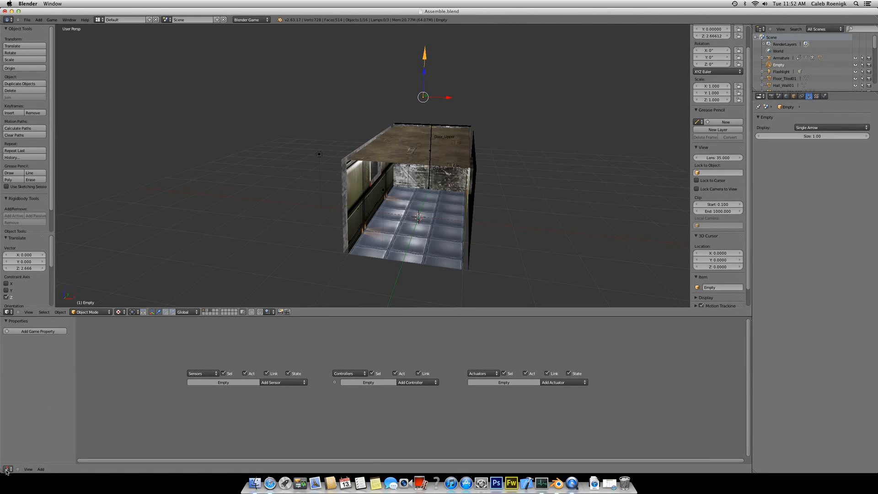
left_click(7, 468)
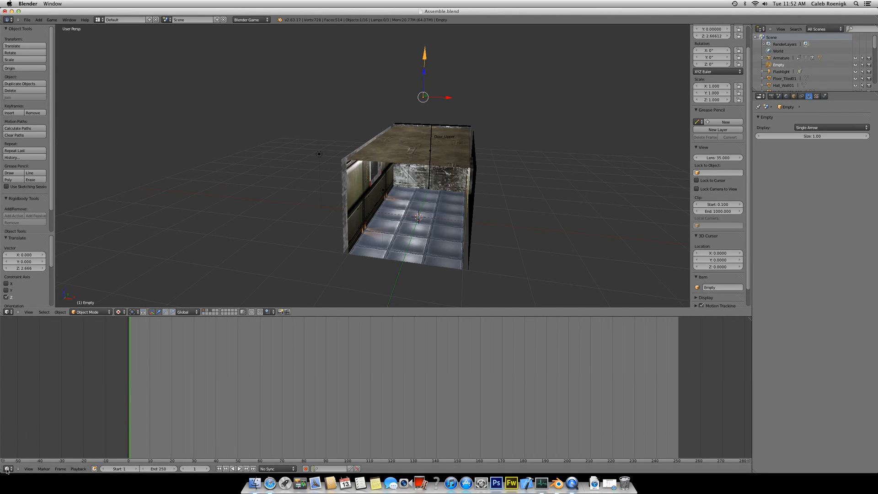
left_click(7, 312)
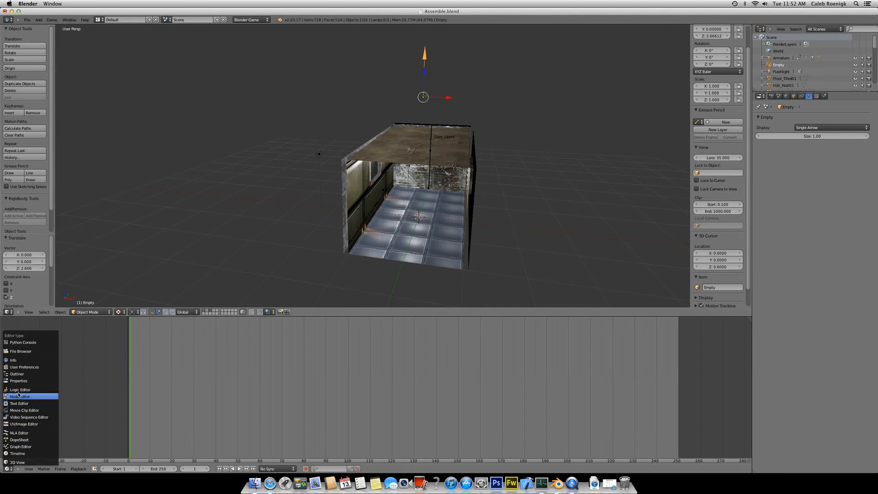
left_click(21, 389)
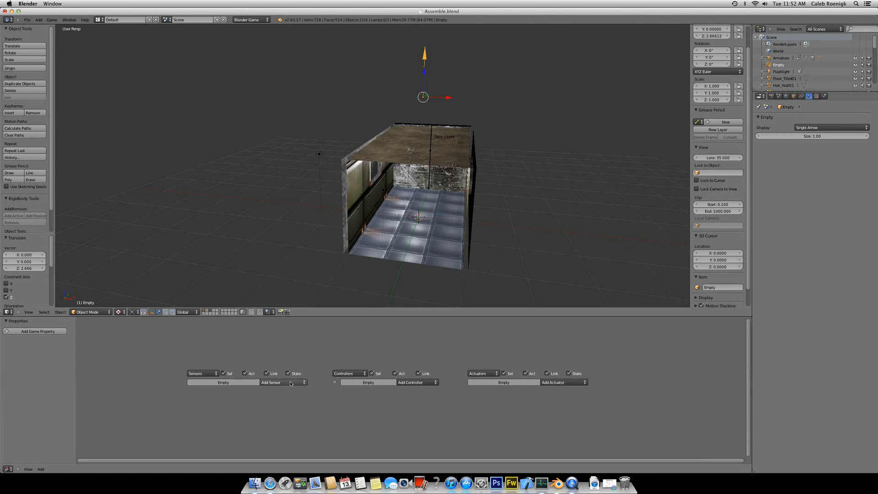
Step: Give the Empty's logic an Always sensor, an And controller and a Sound actuator
left_click(272, 383)
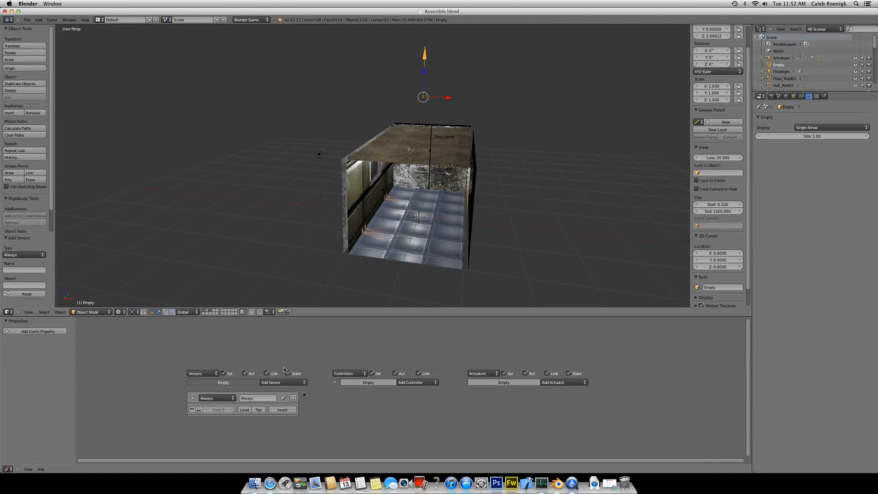
left_click(416, 382)
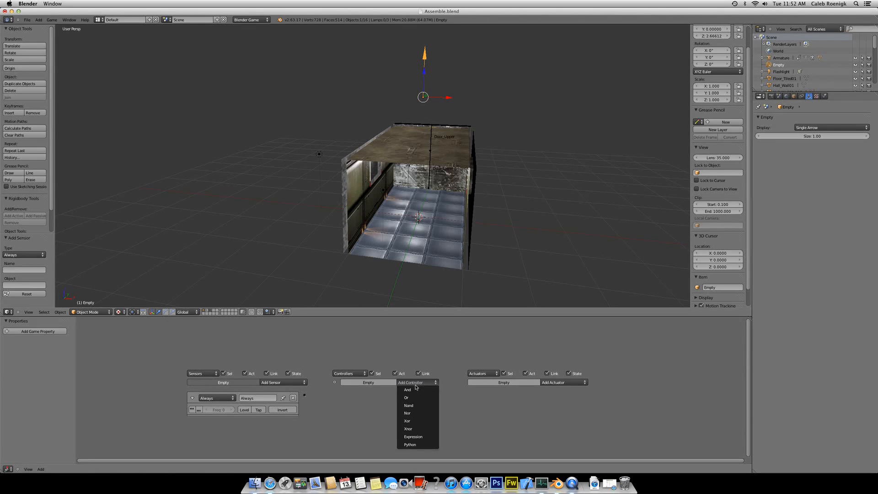
left_click(407, 389)
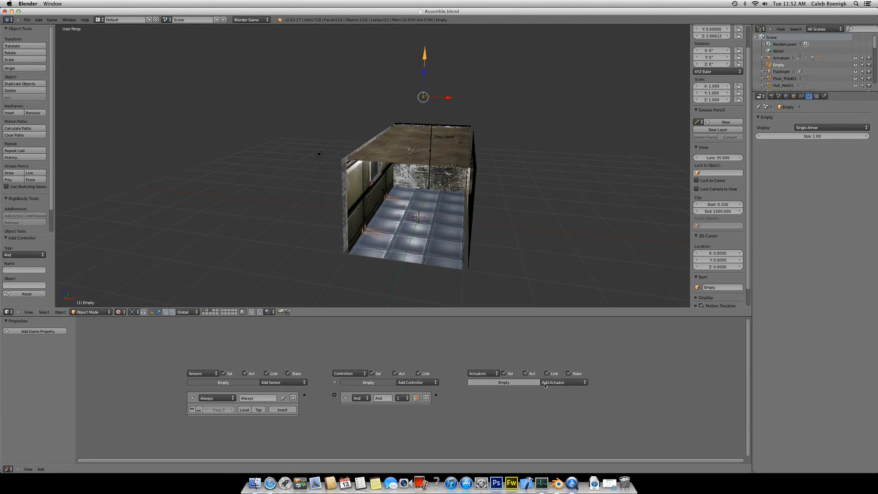
left_click(562, 383)
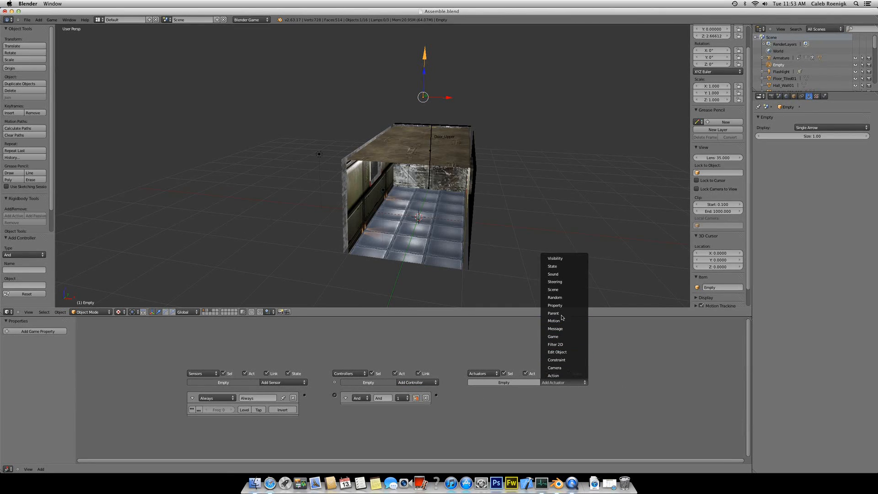
left_click(553, 274)
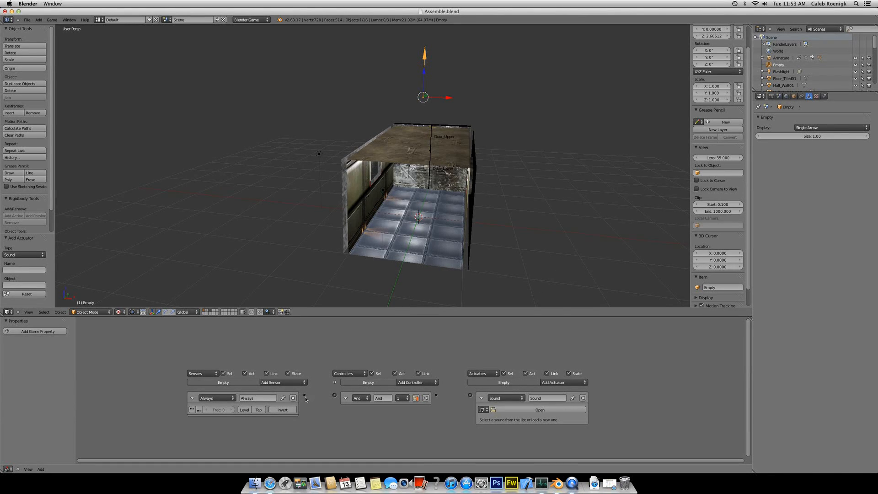
mouse_move(331, 397)
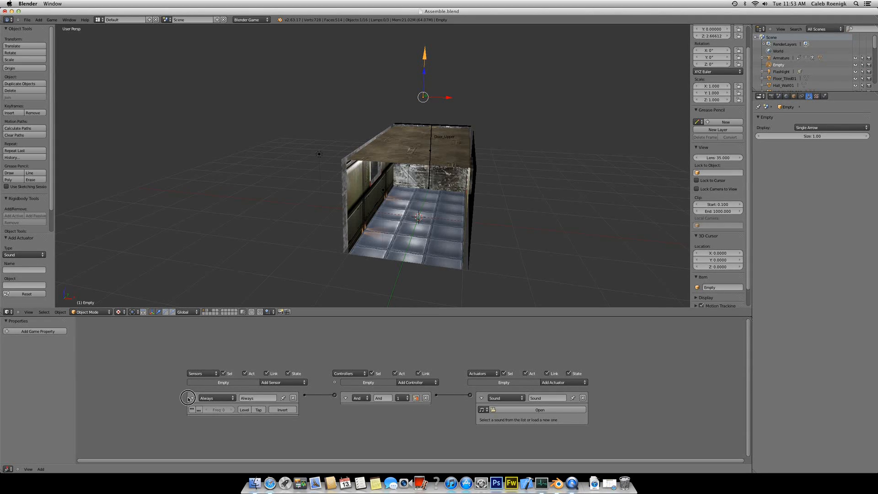
Step: Collapse the Always sensor and browse for a sound file for the Sound actuator
left_click(189, 398)
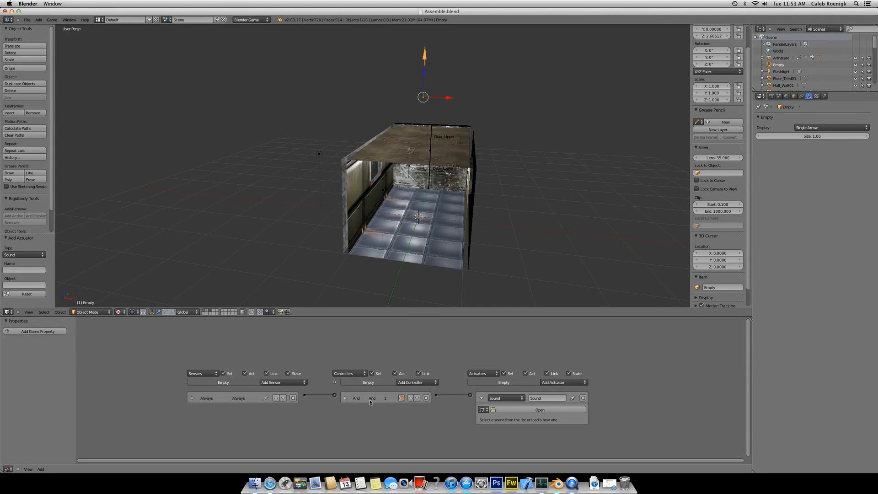
left_click(538, 410)
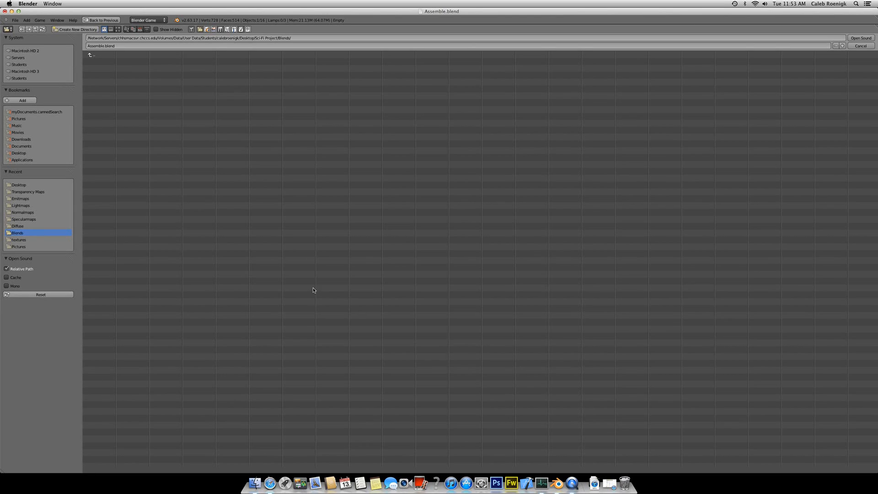
mouse_move(27, 139)
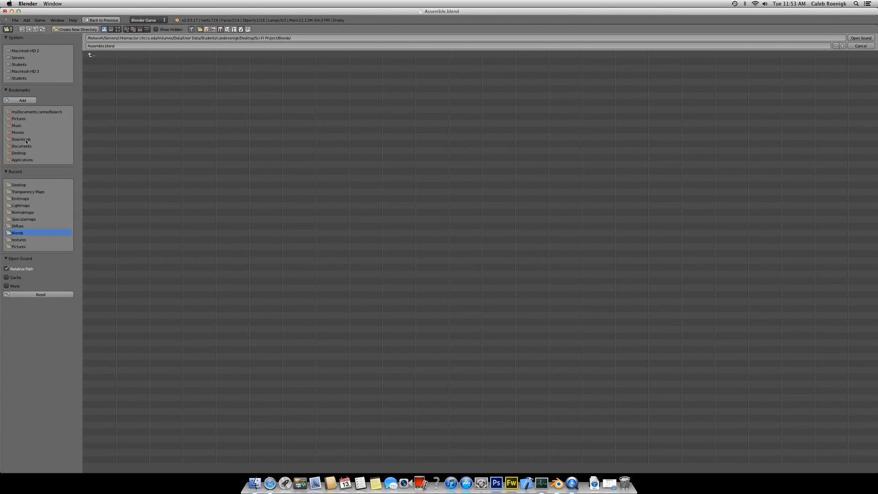
Step: Load the Dark Ambient Space Music mp3 from Downloads into the Sound actuator
left_click(21, 139)
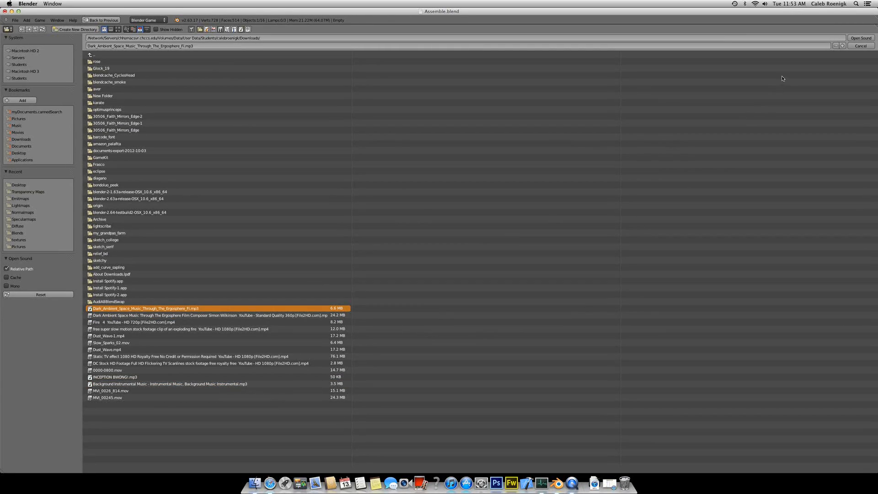
left_click(861, 37)
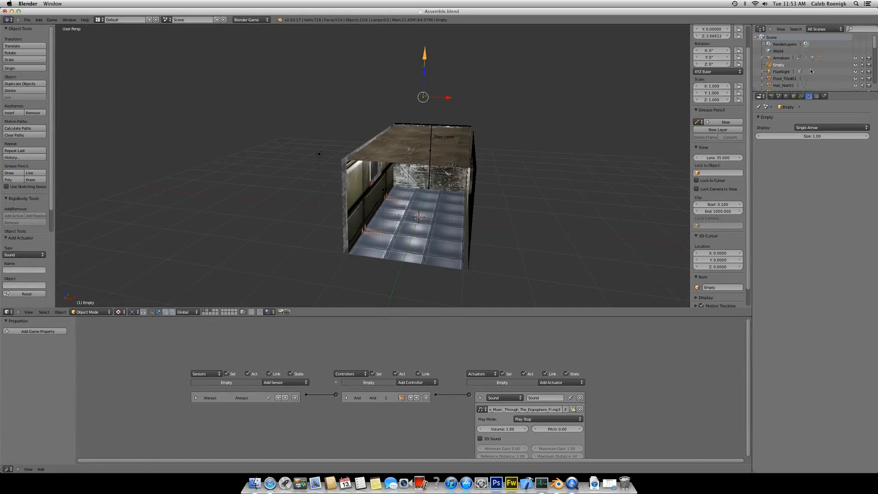